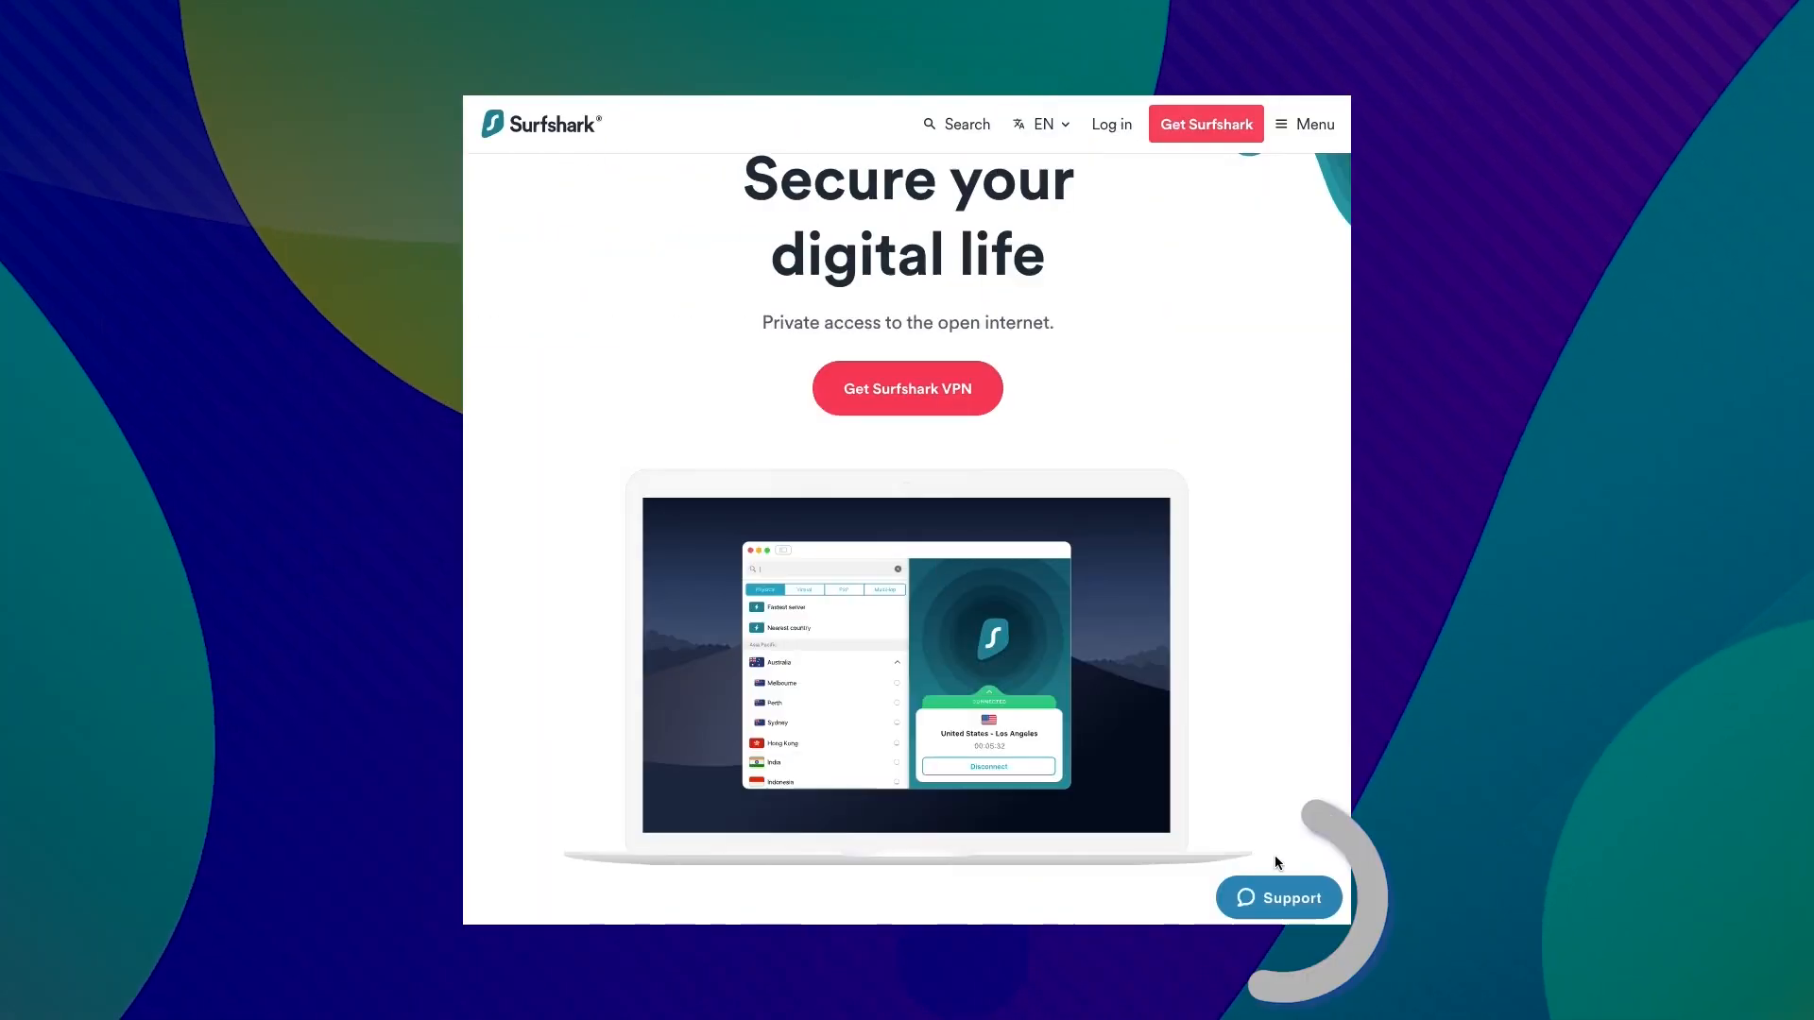
- Show the Surfshark homepage headed 'Secure your digital life' with its app preview
{"action": "left_click", "coordinate": [1280, 898]}
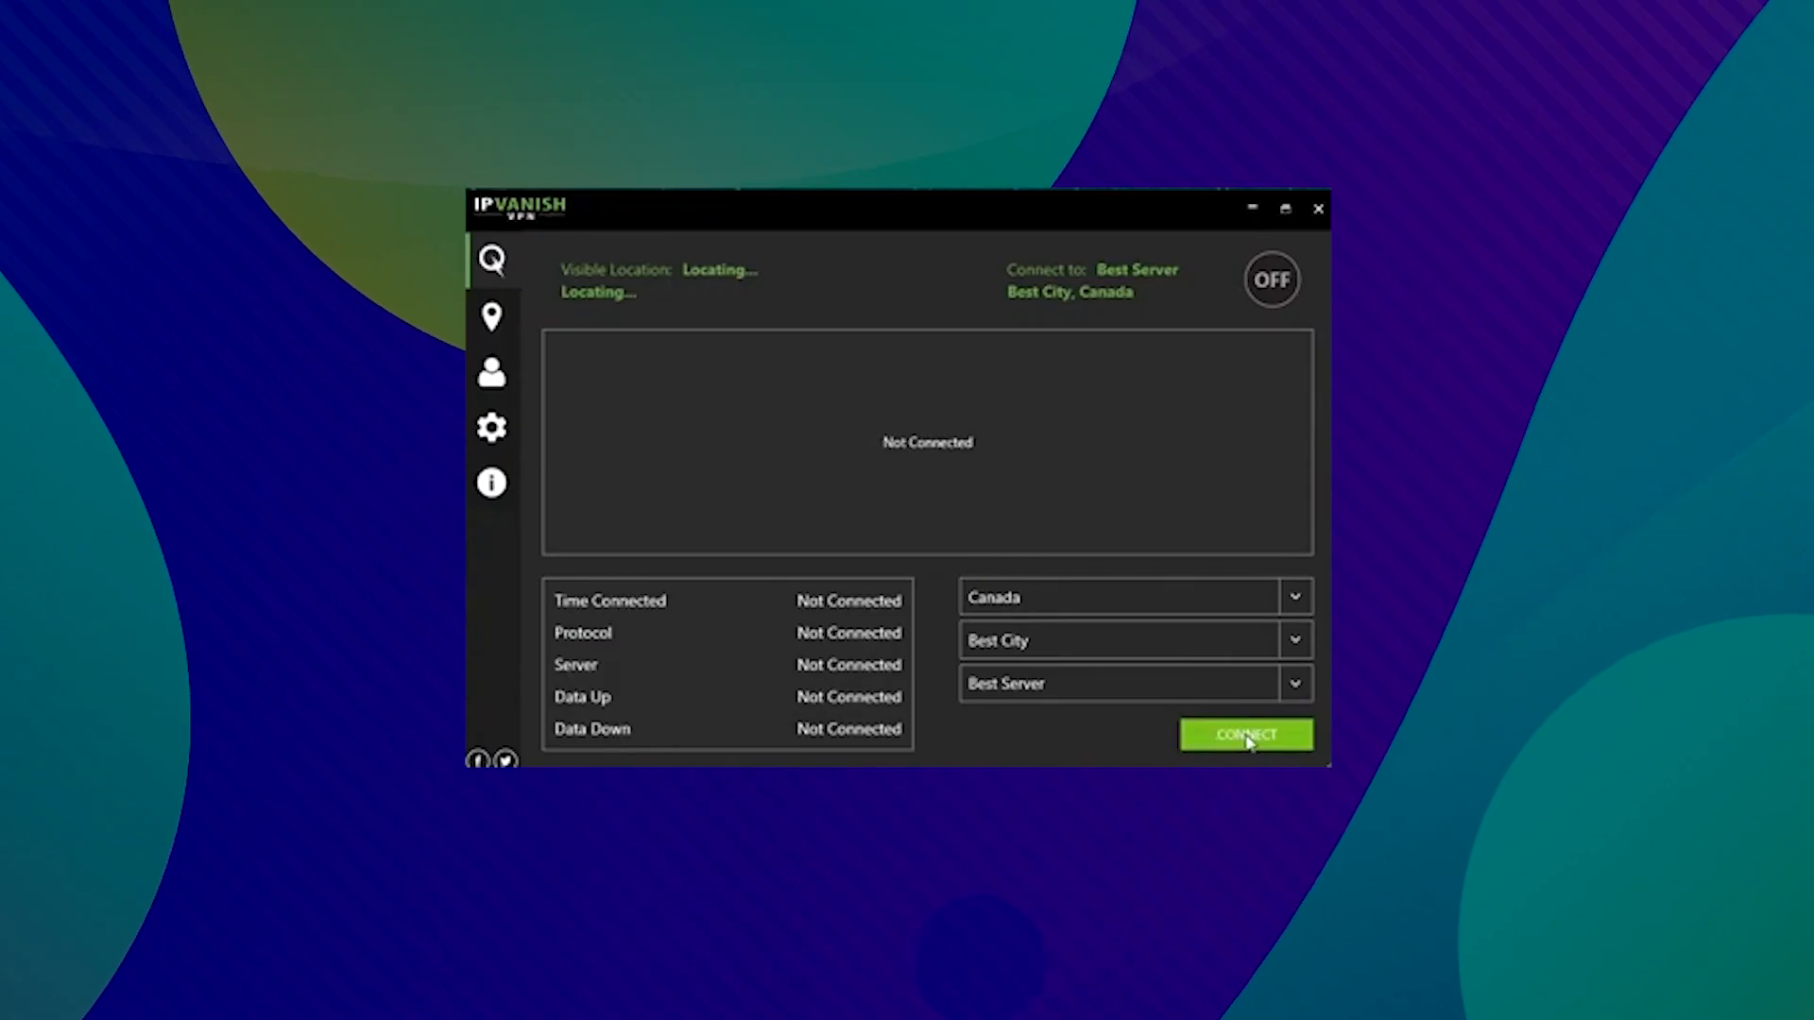
- Show IPVanish Not Connected with Canada / Best City / Best Server as the target
{"action": "left_click", "coordinate": [1245, 735]}
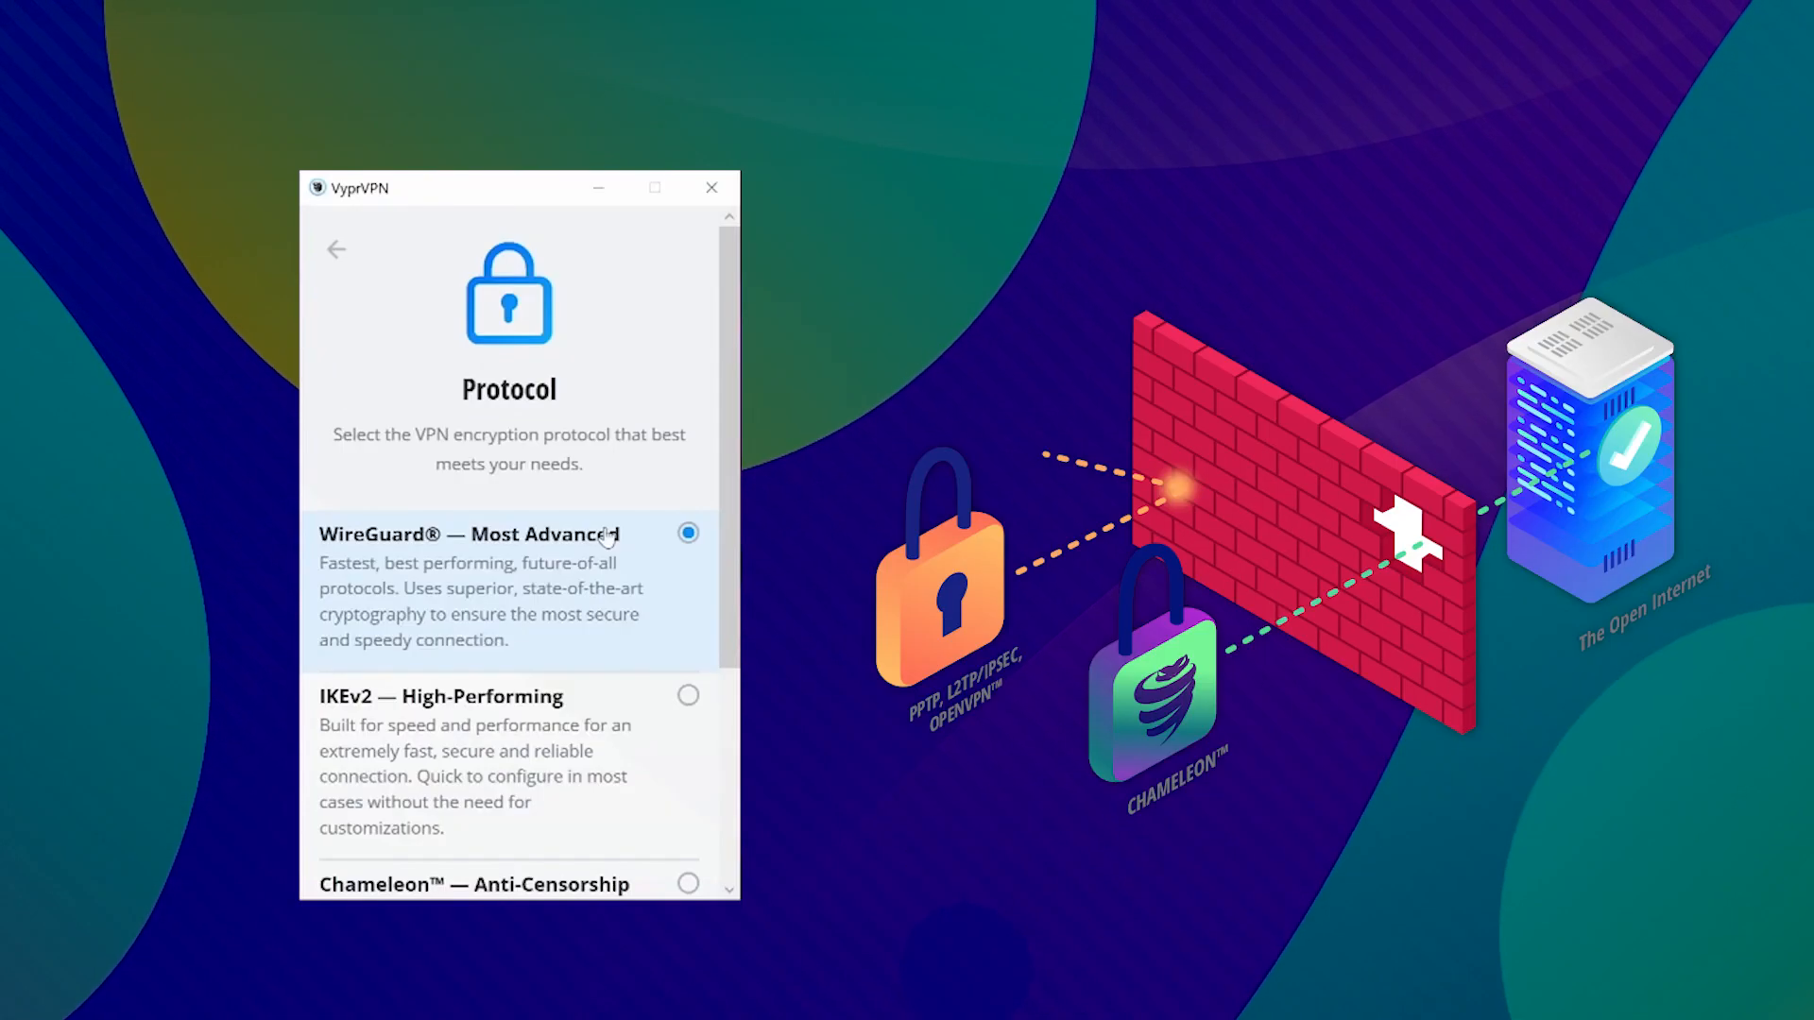
- Show VyprVPN's Protocol settings with WireGuard and its Servers list in the app
{"action": "scroll", "scroll_direction": "down", "scroll_amount": 3}
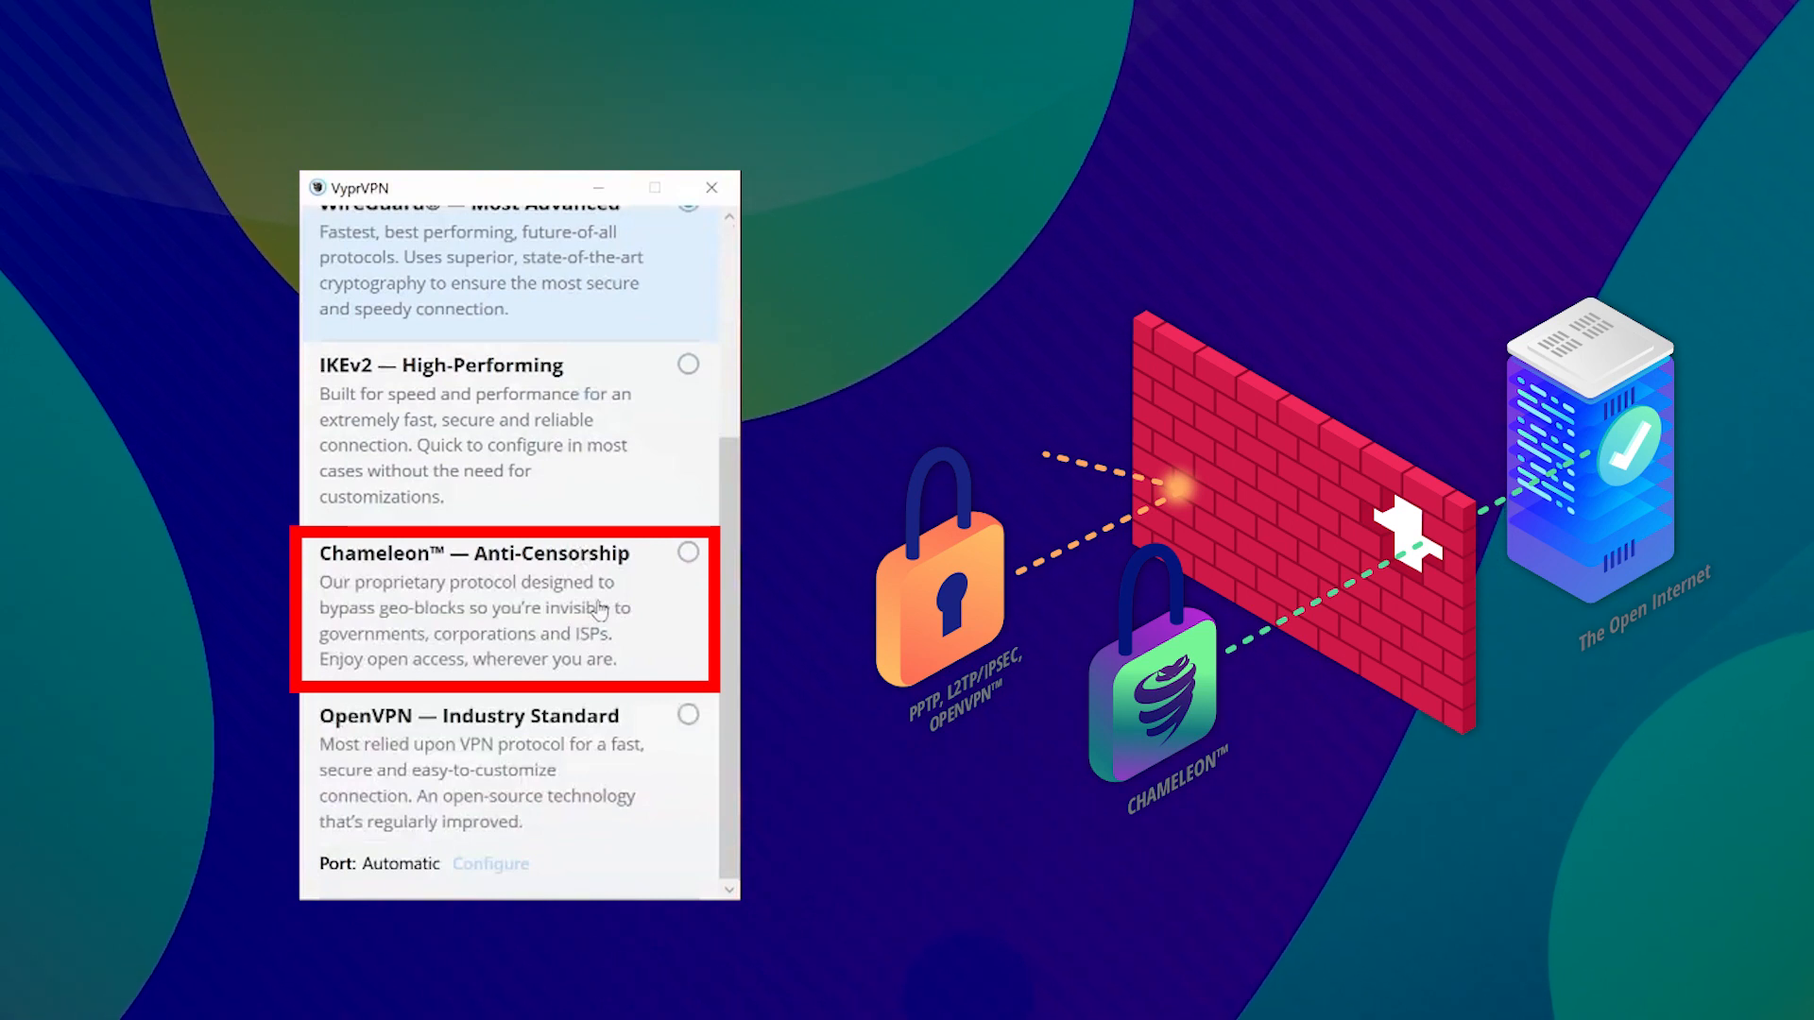
{"action": "left_click", "coordinate": [686, 551]}
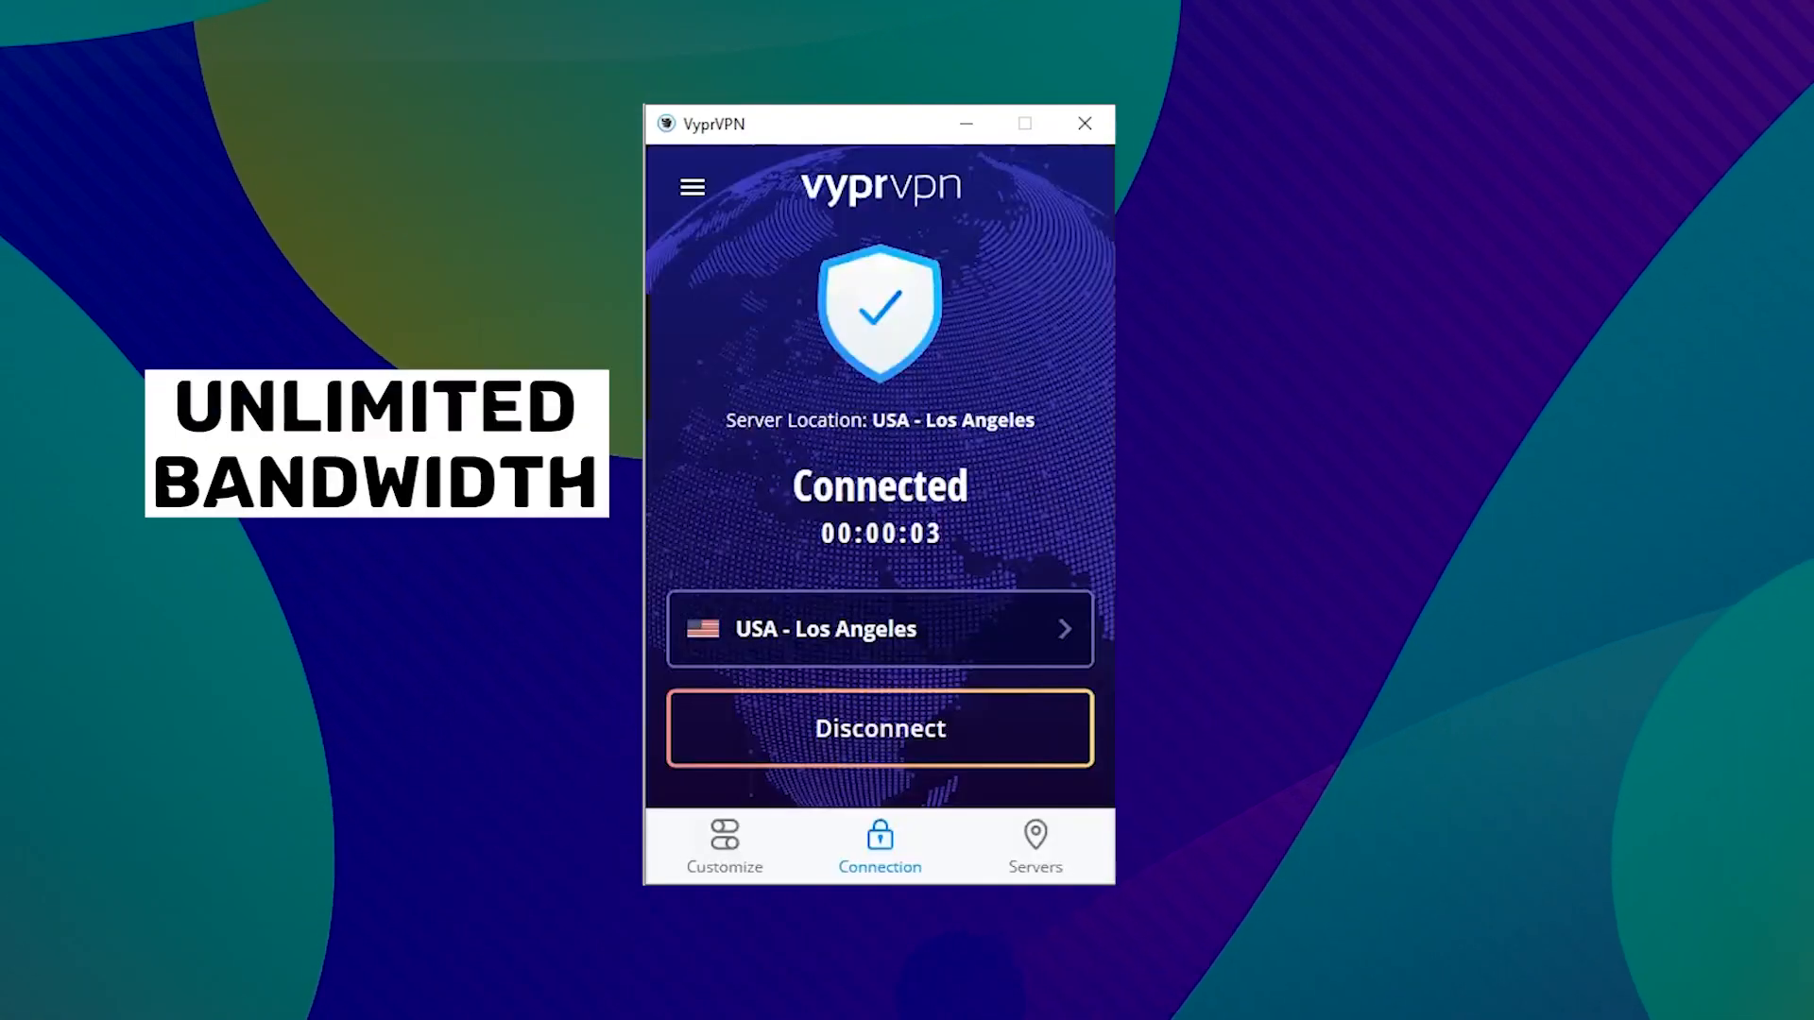
{"action": "left_click", "coordinate": [1033, 844]}
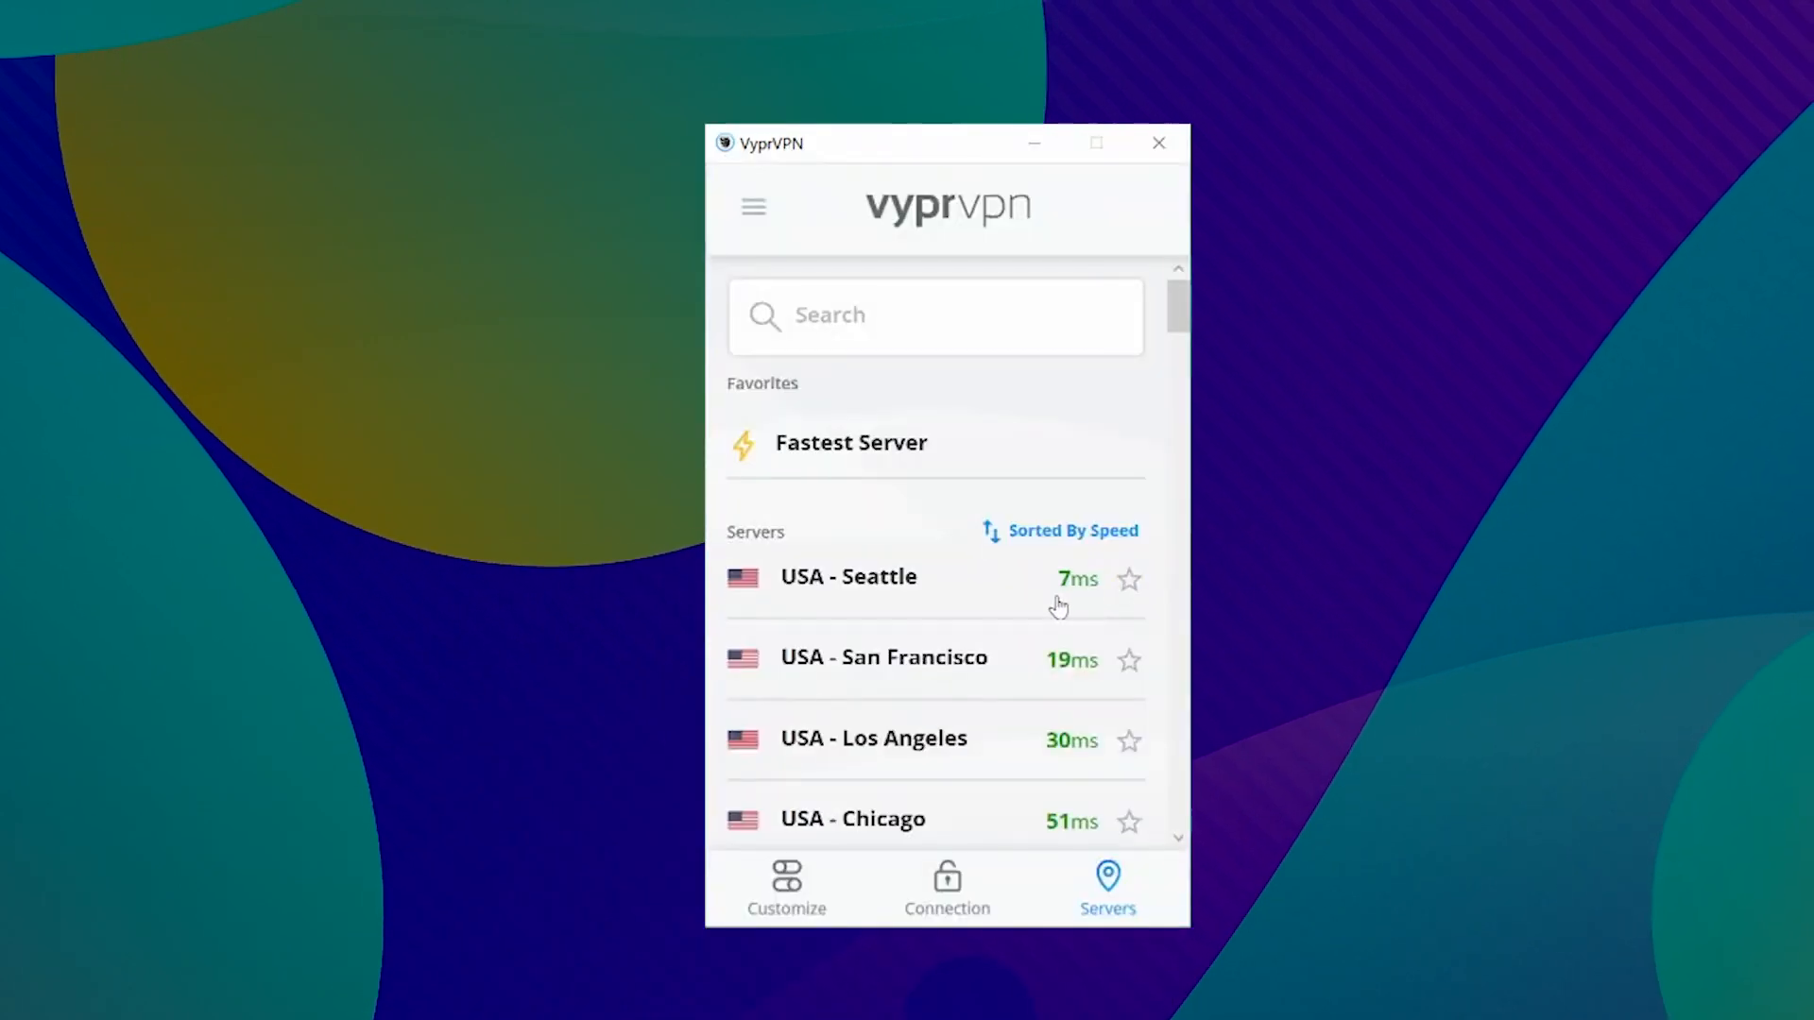
- Show the VyprVPN website's 'The VyprVPN Difference' section on privacy and quick connection
{"action": "scroll", "scroll_direction": "down", "scroll_amount": 3}
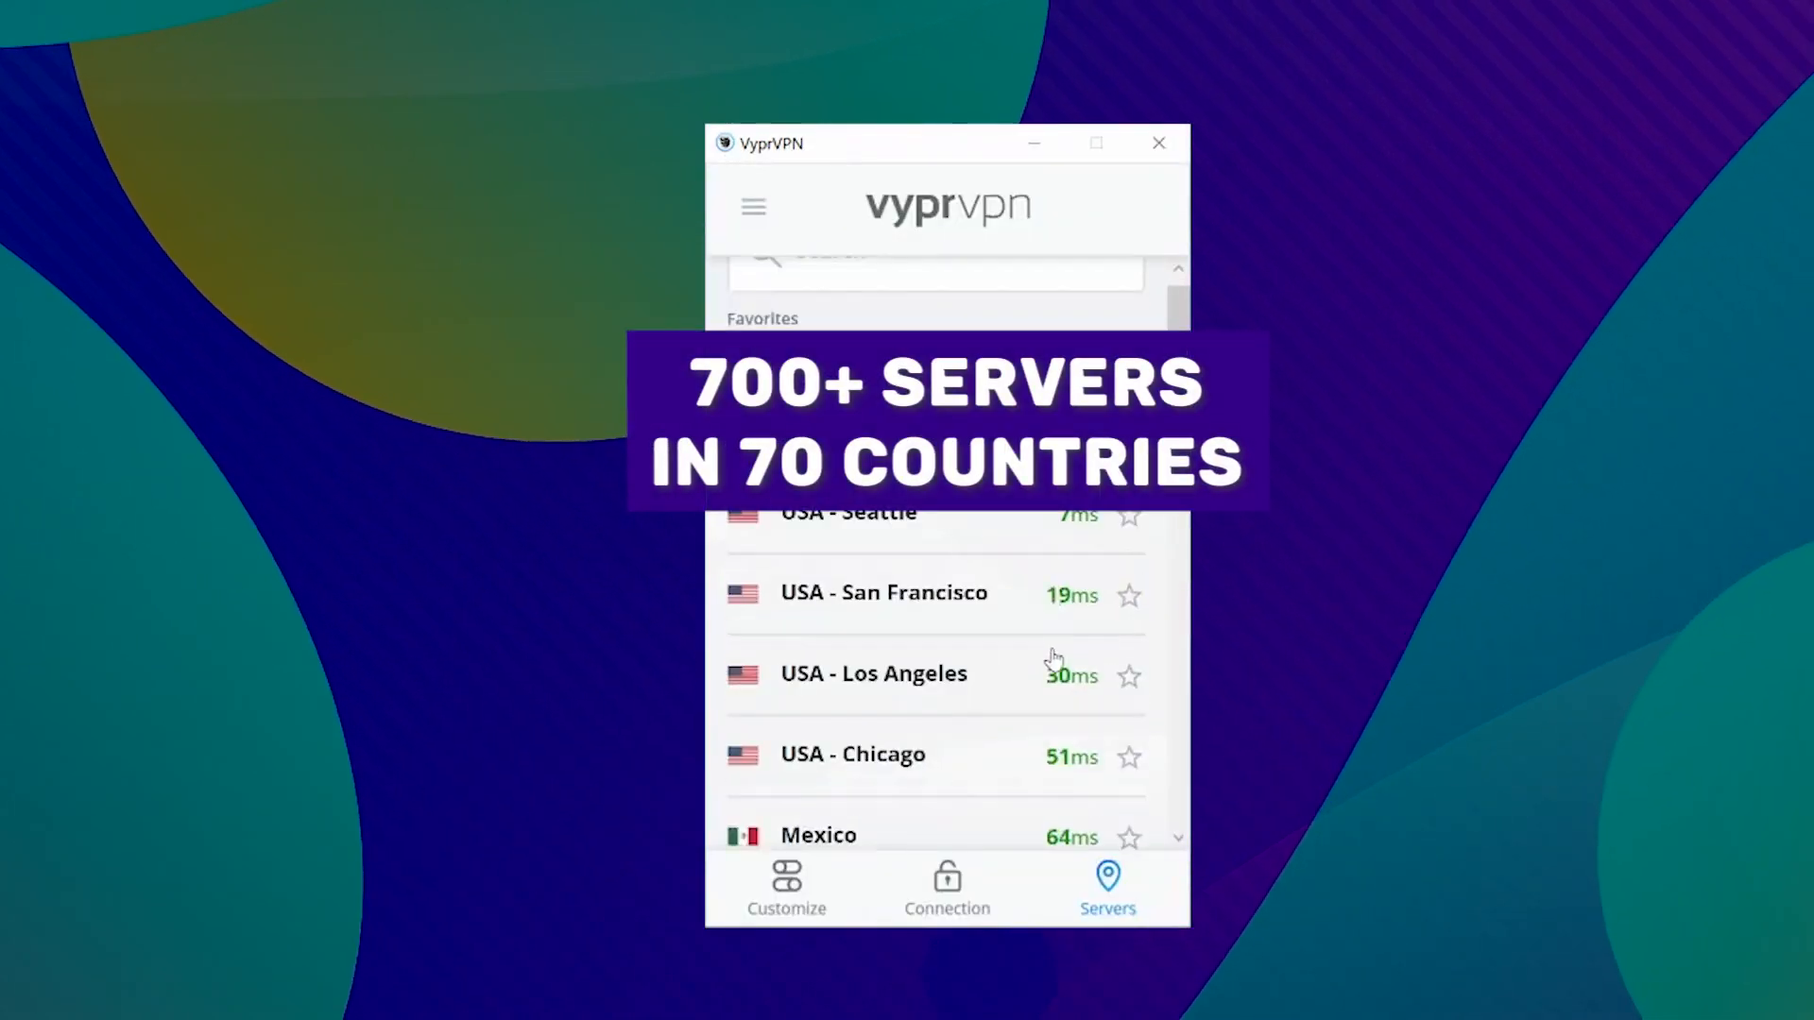
{"action": "scroll", "scroll_direction": "up", "scroll_amount": 3}
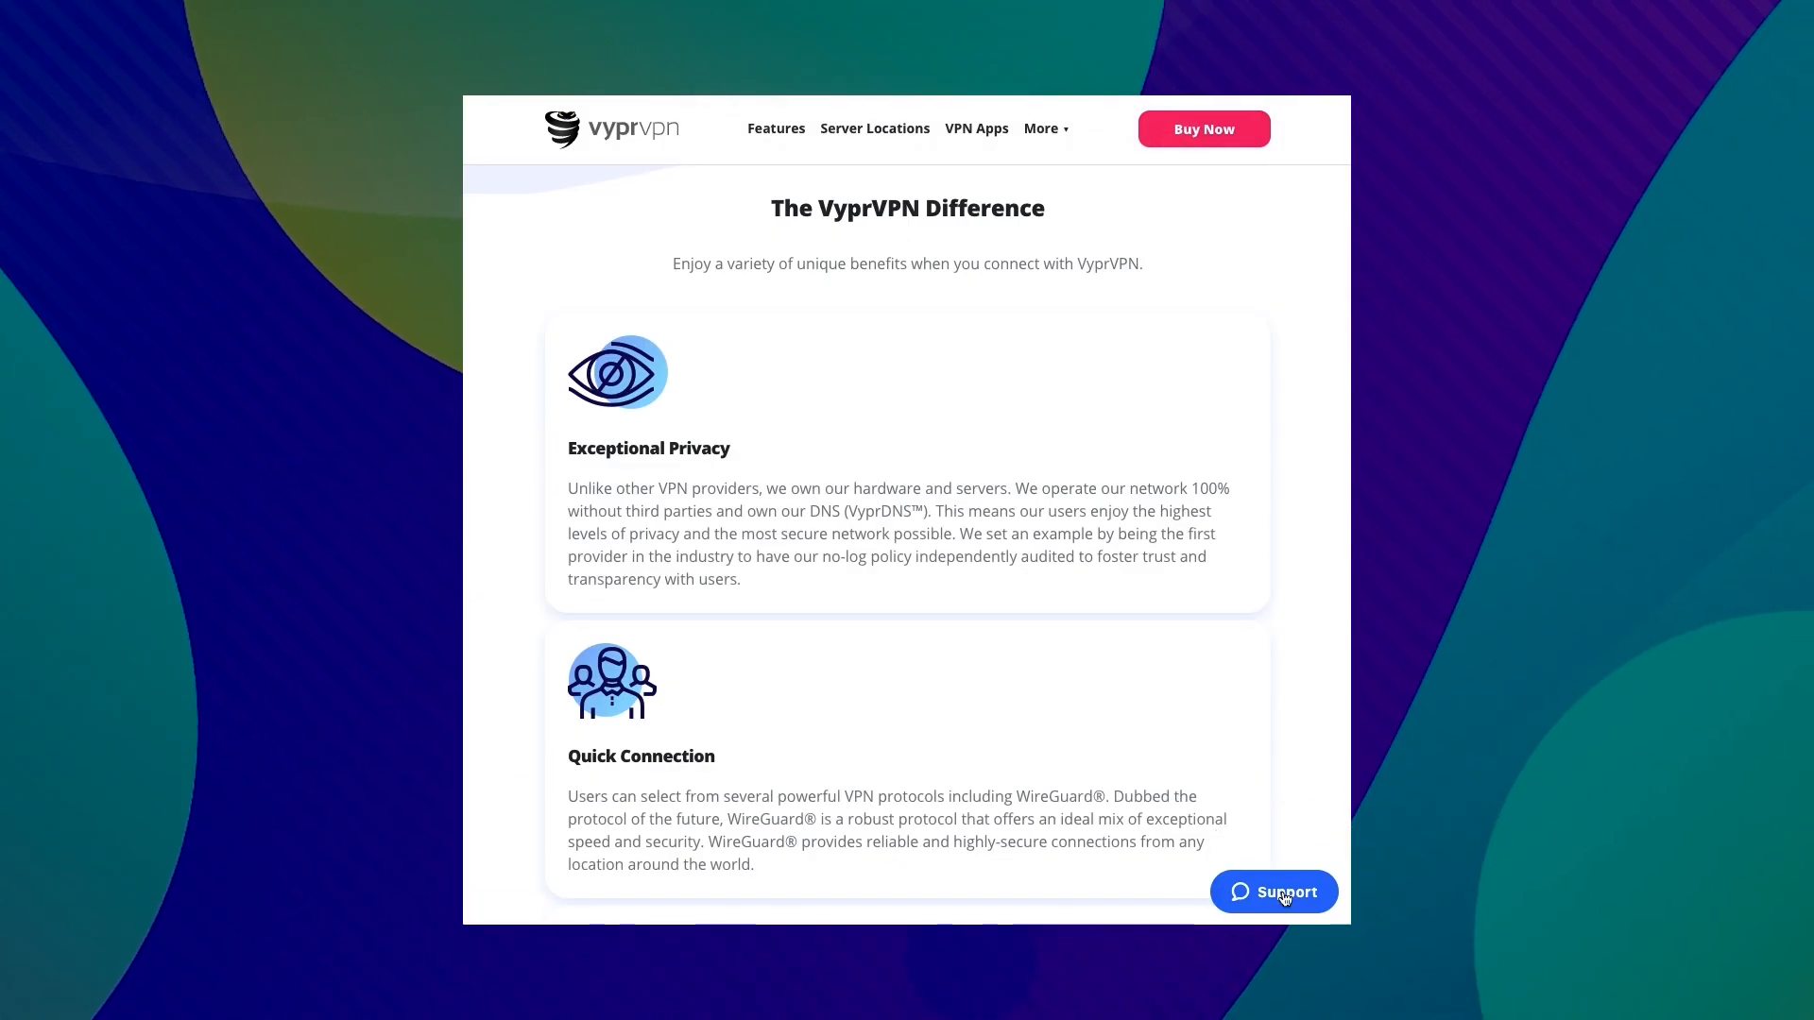
{"action": "left_click", "coordinate": [1272, 892]}
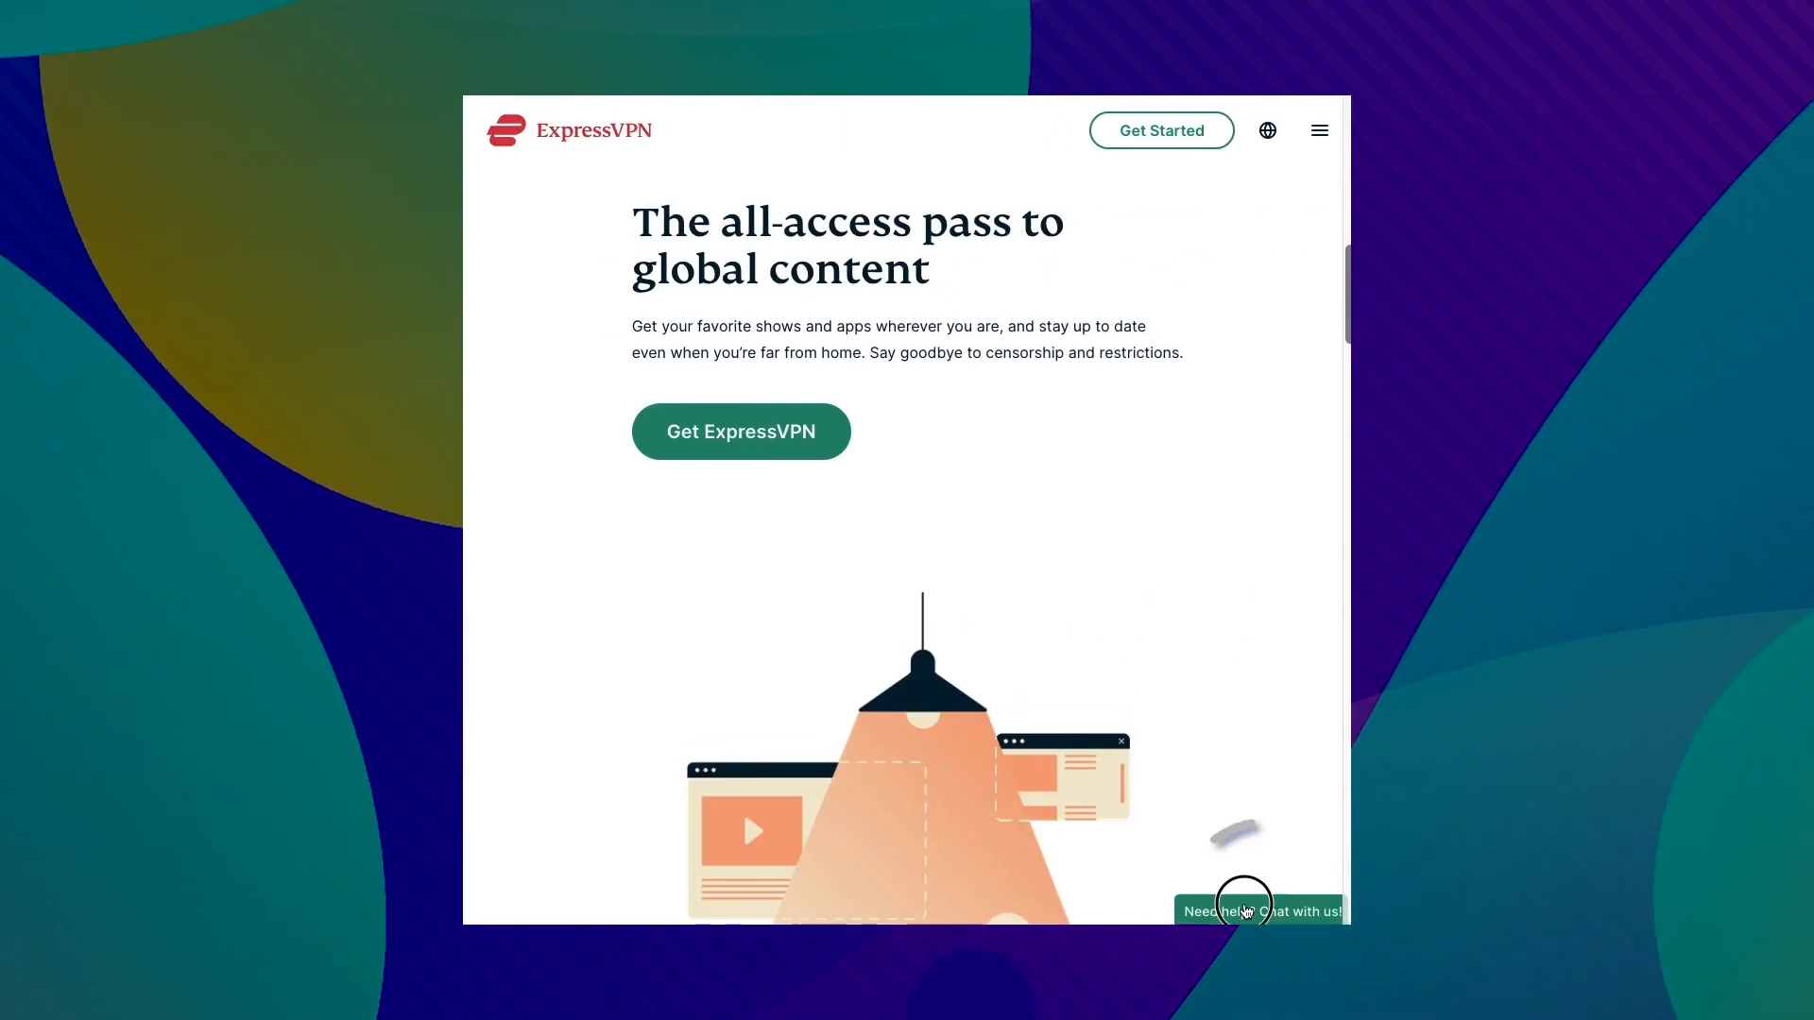
- Show the ExpressVPN homepage headed 'The all-access pass to global content'
{"action": "left_click", "coordinate": [1260, 911]}
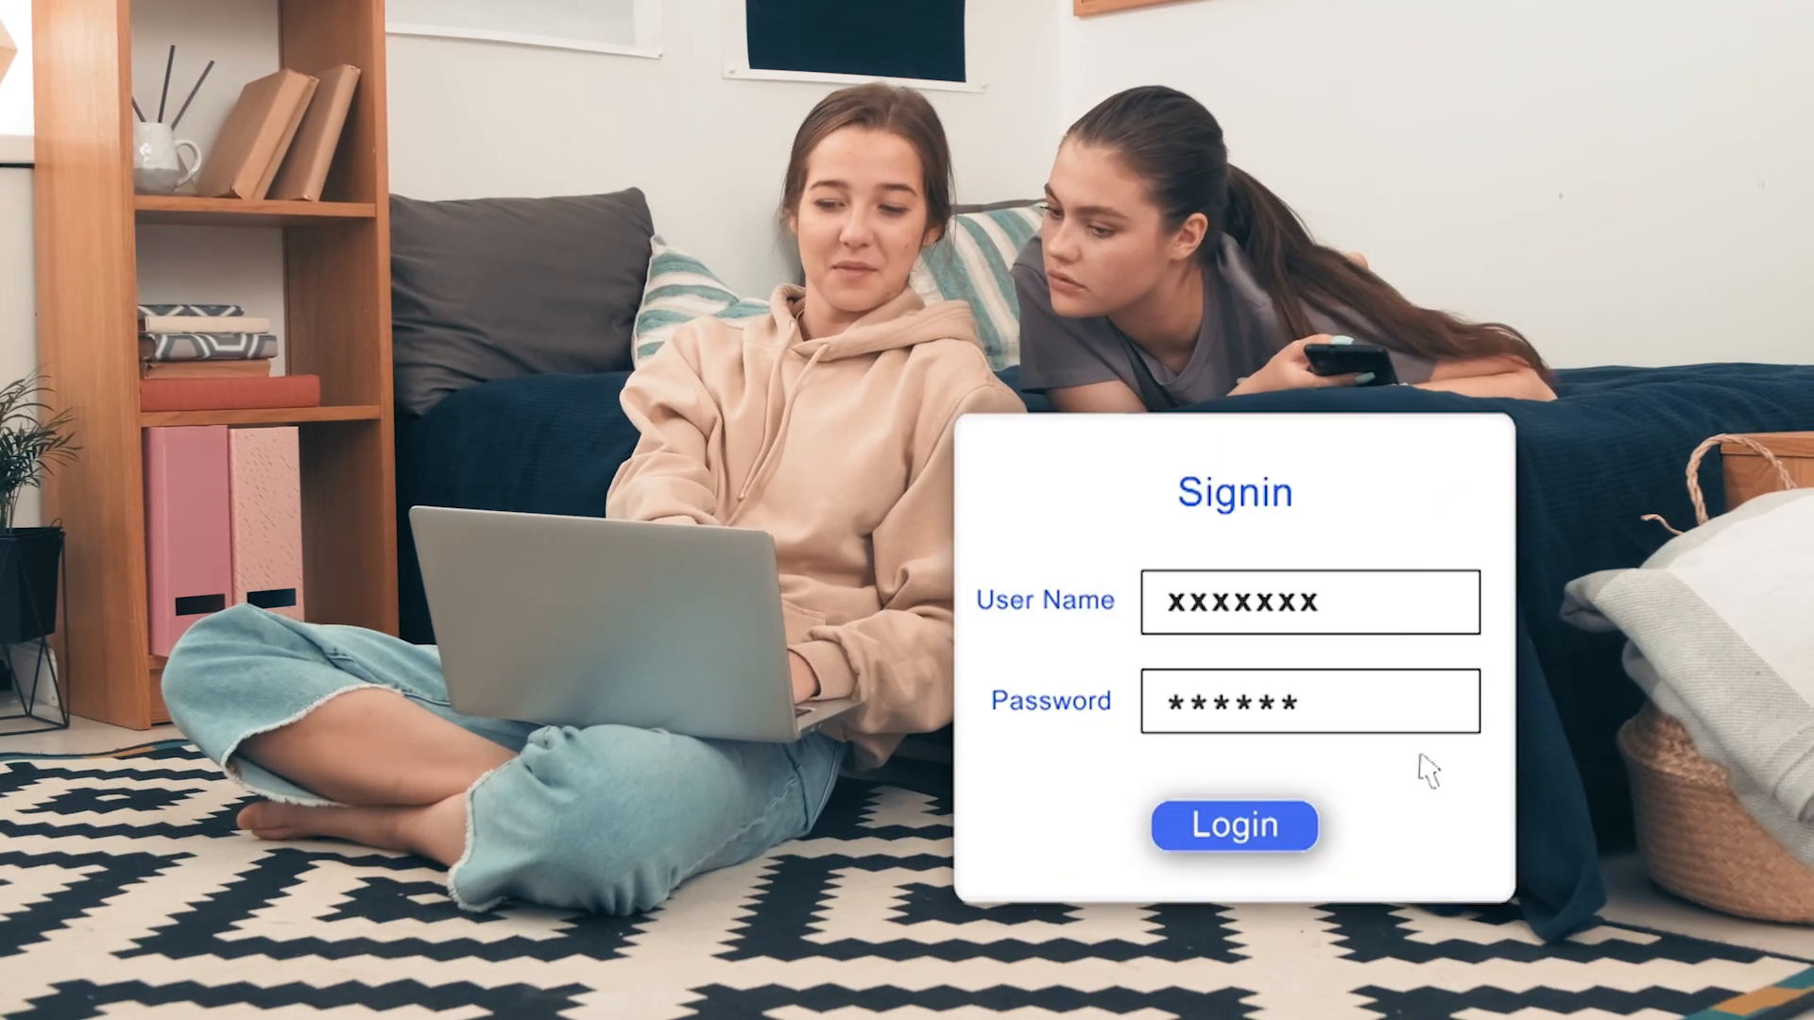
- Play the shared-login sign-in scene, then cut to the red-alert warning monitor graphic
{"action": "left_click", "coordinate": [1234, 826]}
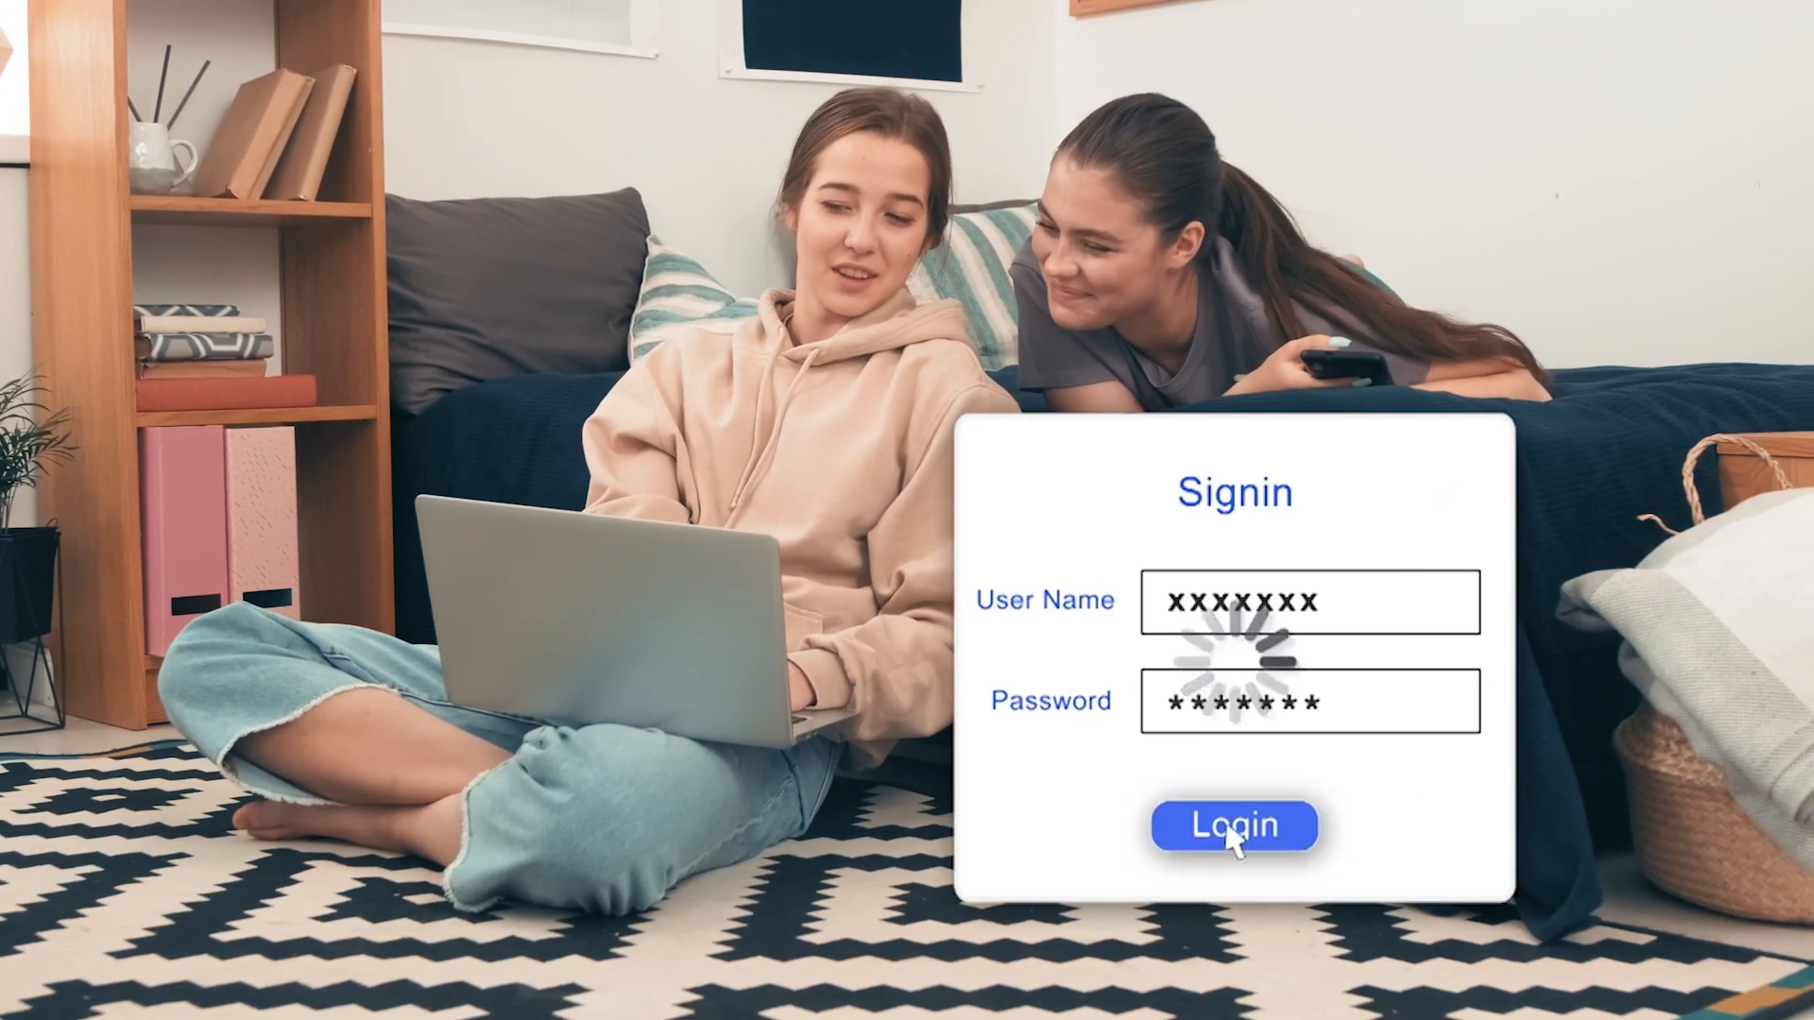
{"action": "left_click", "coordinate": [1234, 826]}
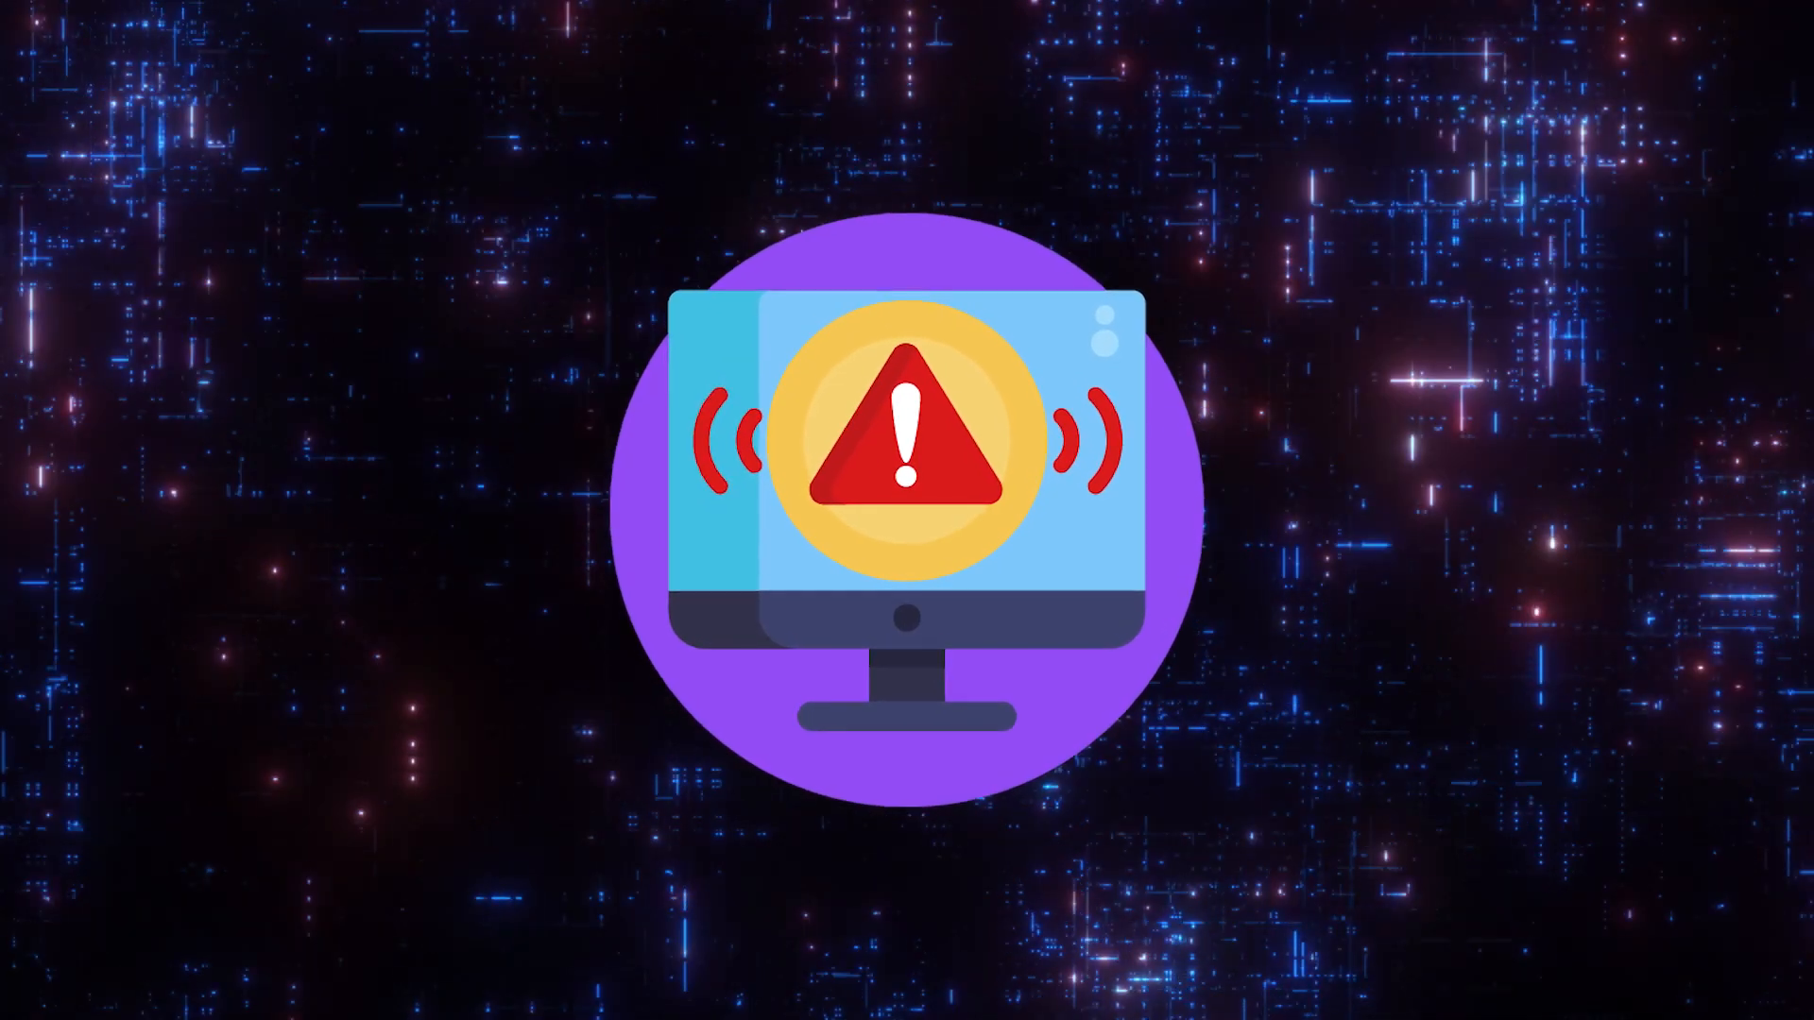